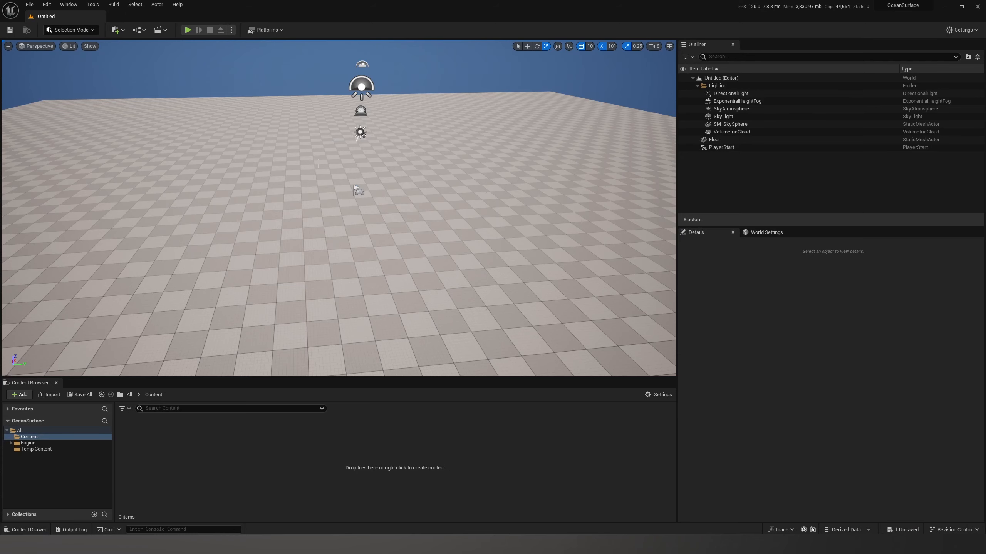
- Check the project settings, then add a Cube actor to the desert landscape
click(961, 29)
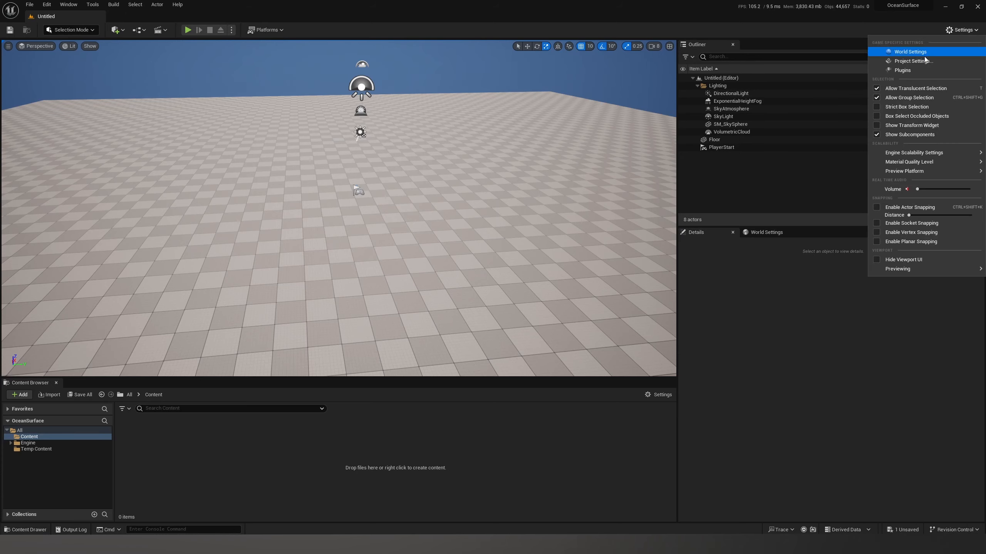
click(913, 61)
text(distance fields)
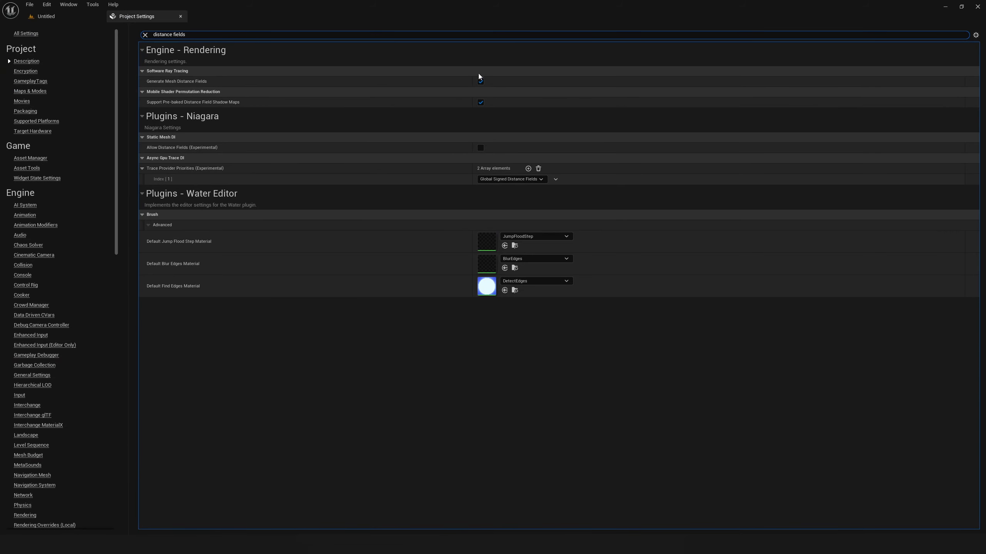
mouse_move(181, 16)
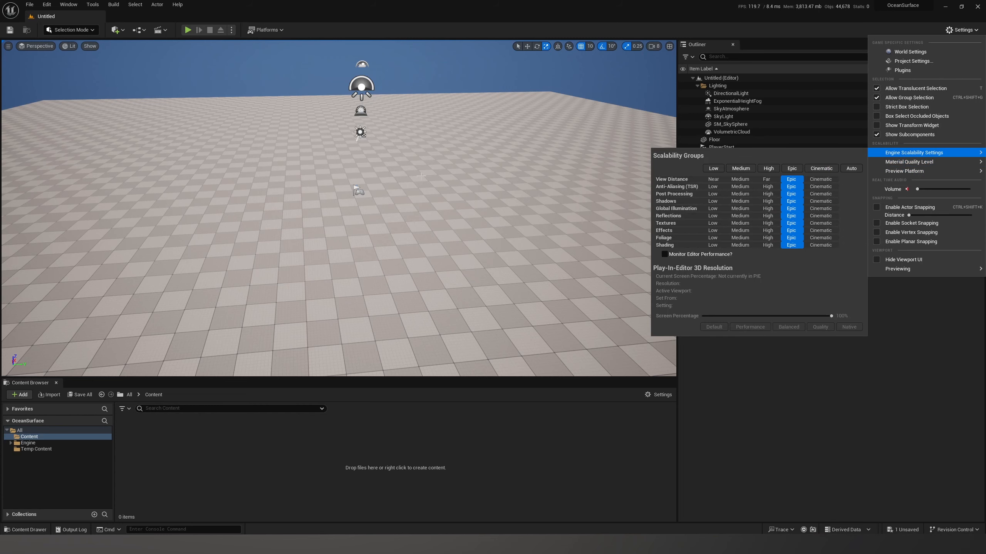
click(714, 139)
text(cube)
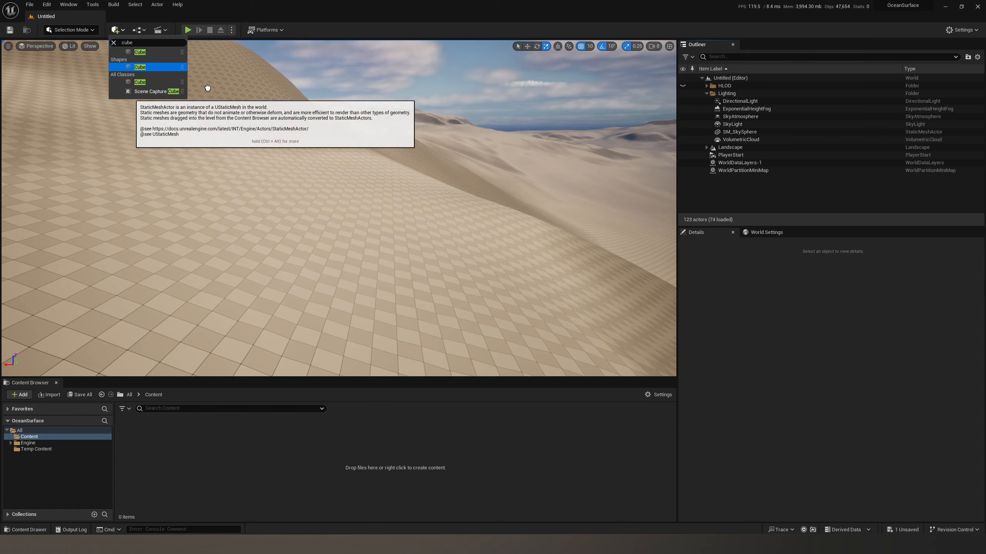
click(139, 52)
text(visi)
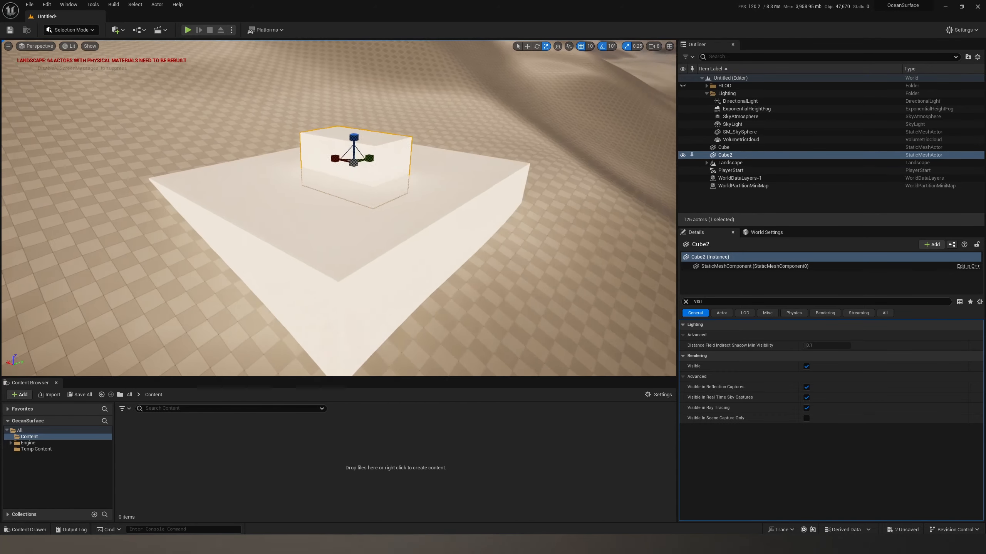
- Create M_DistanceFields_101, wire nearest-surface distance / Distance → Saturate → 1-x into Base Color, and save
right_click(395, 468)
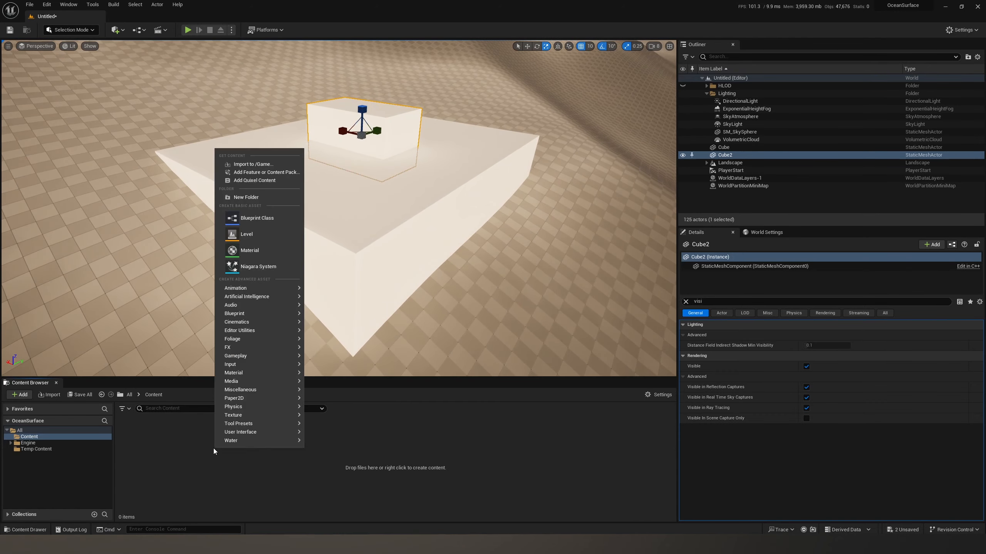
click(250, 251)
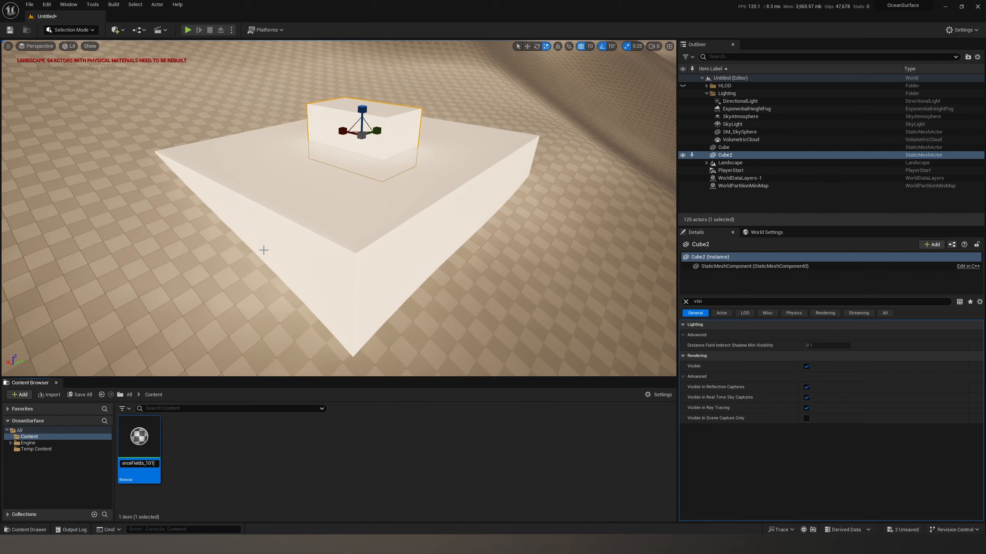
double_click(139, 437)
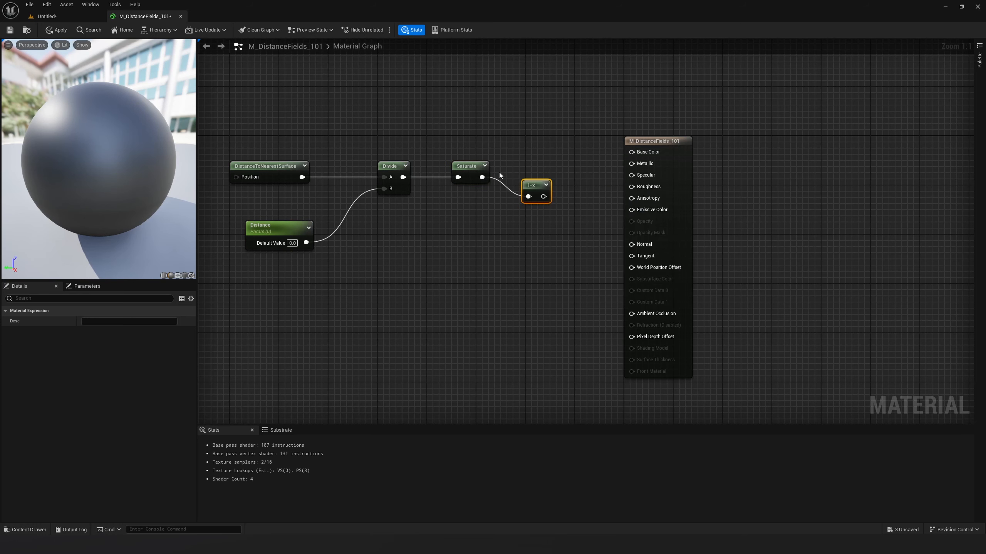
click(440, 283)
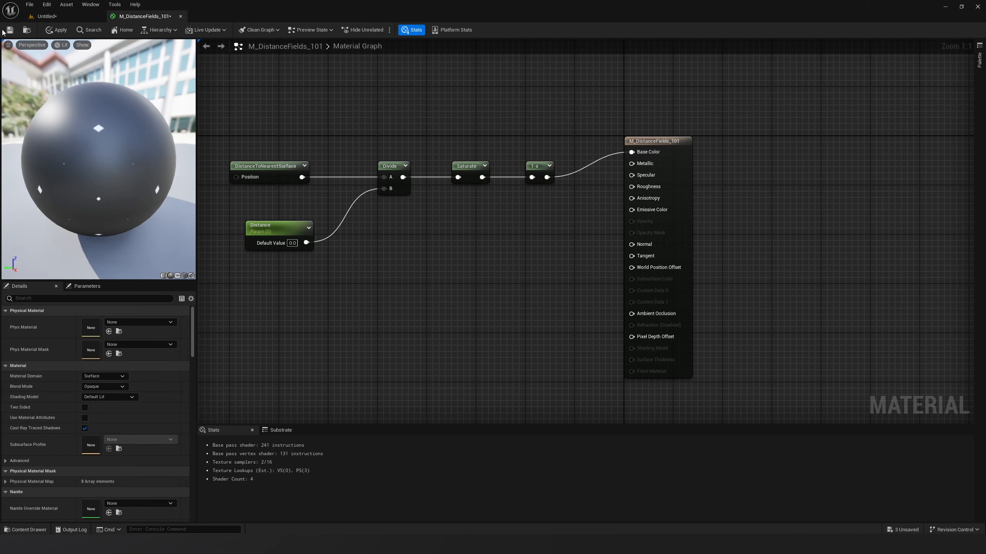
click(56, 30)
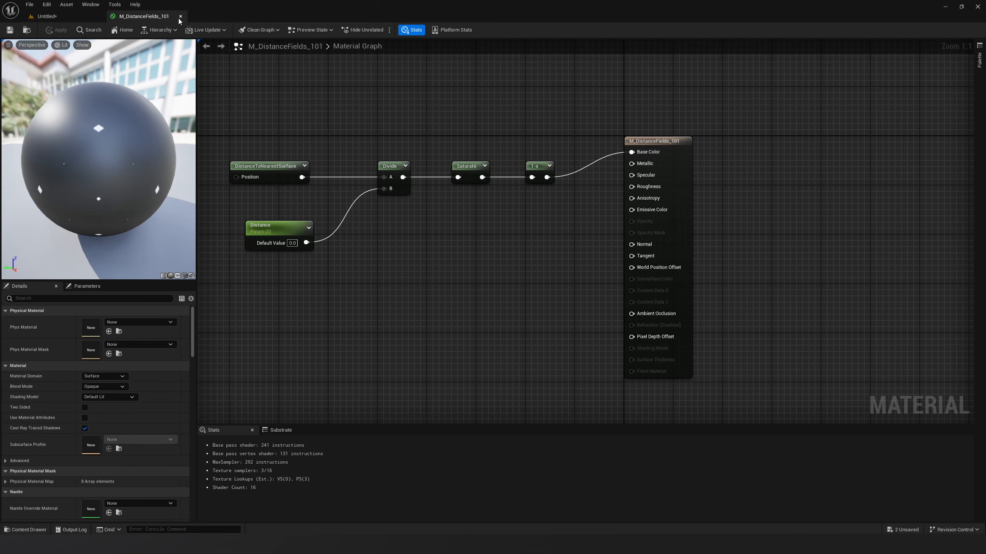
- Close the material editor and open the new MI_DistanceFields_101 material instance
click(181, 16)
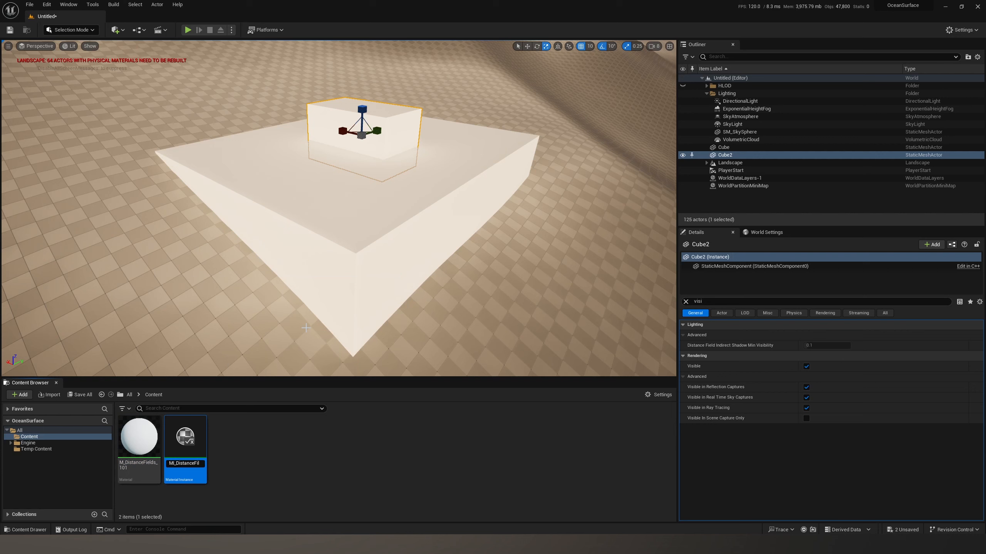
double_click(185, 464)
text(elds_101)
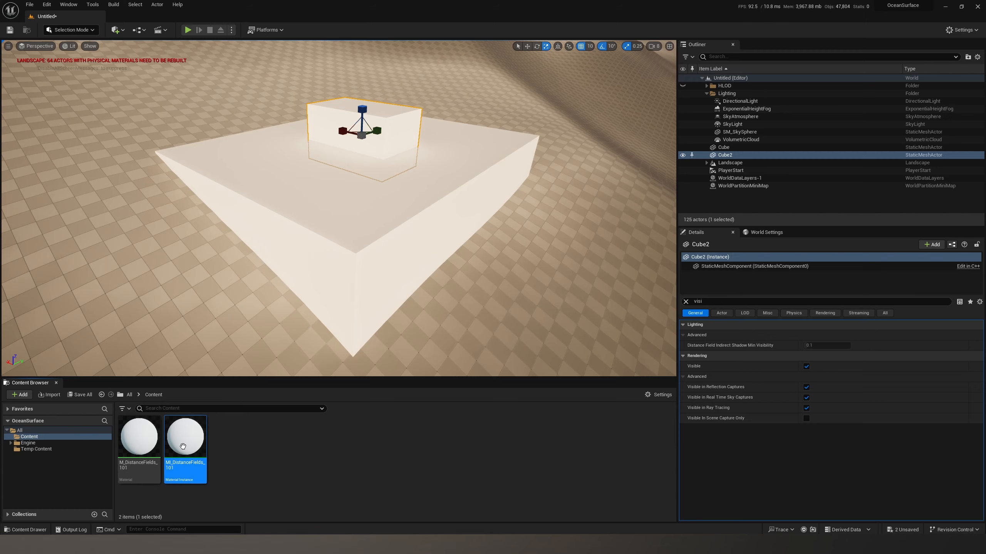
double_click(185, 436)
text(affect)
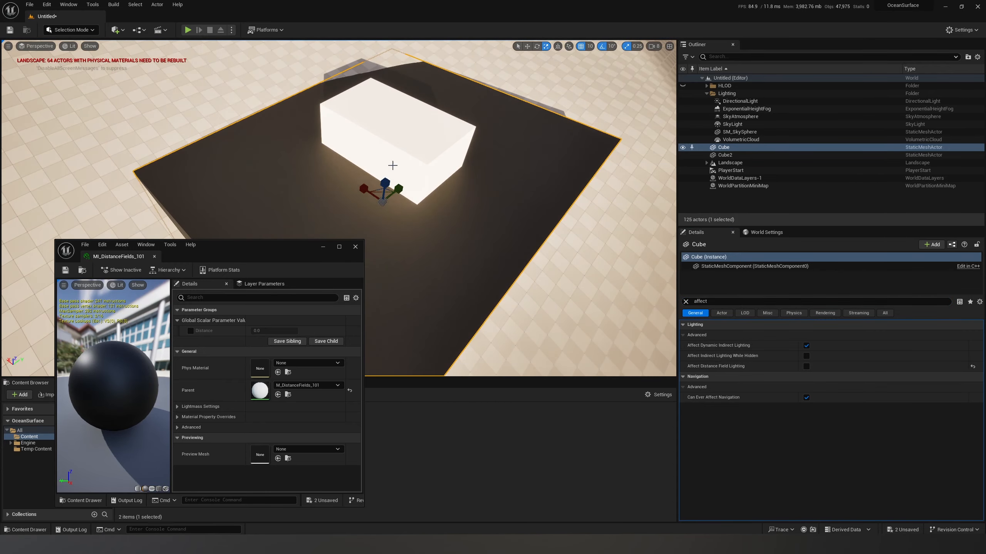
- Select the small cube and override the instance's Distance parameter to 200
click(724, 156)
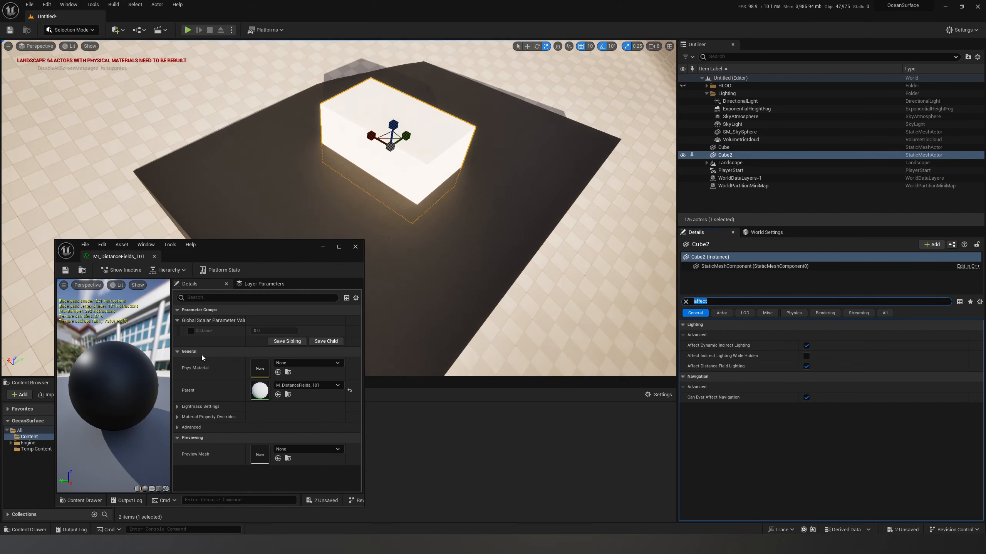
click(190, 331)
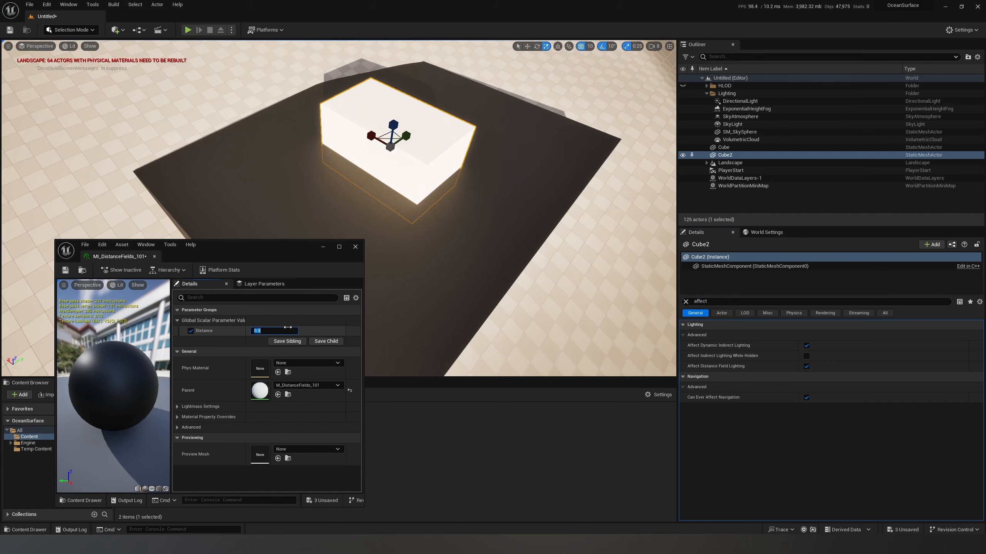
text(200.0)
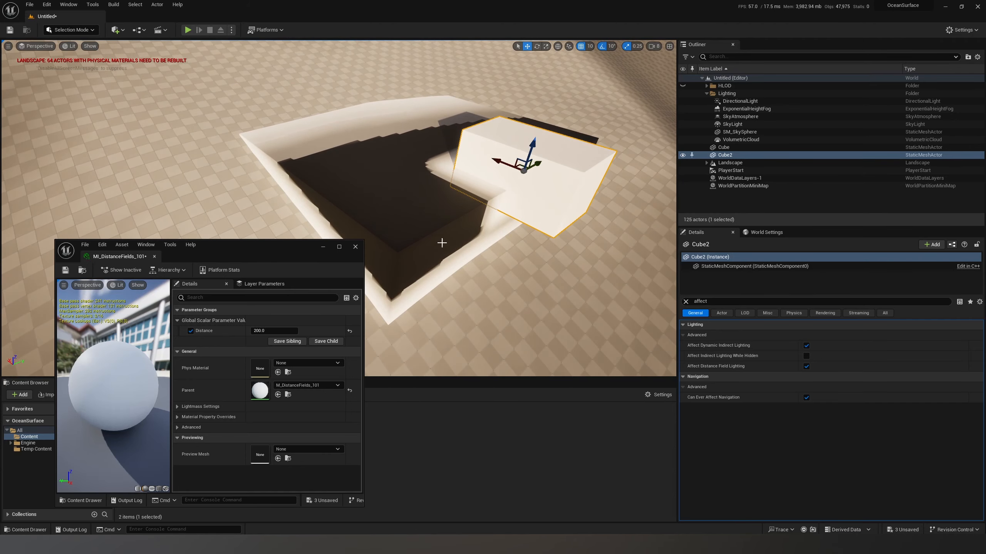
- Move the small cube across the large box and select the Distance value to replace
click(725, 147)
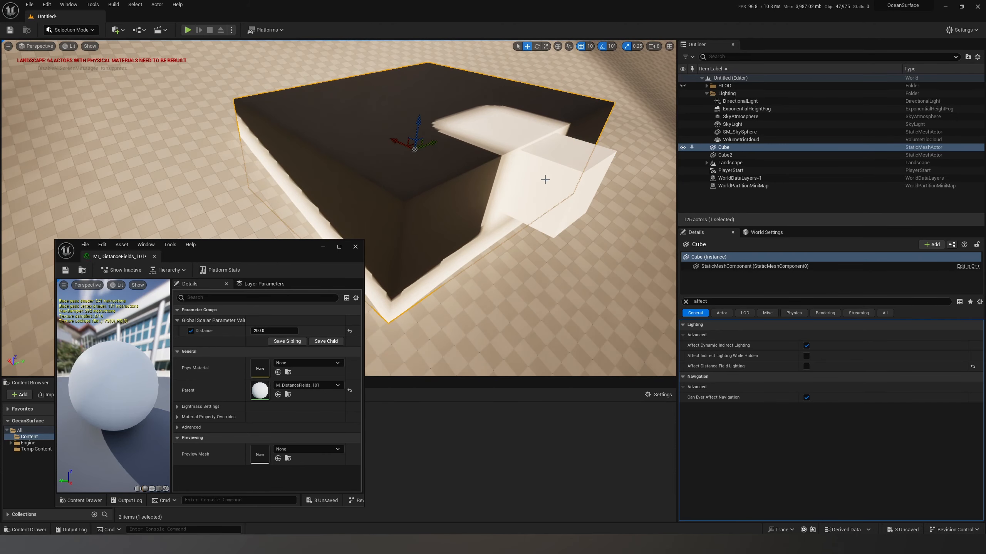
click(724, 156)
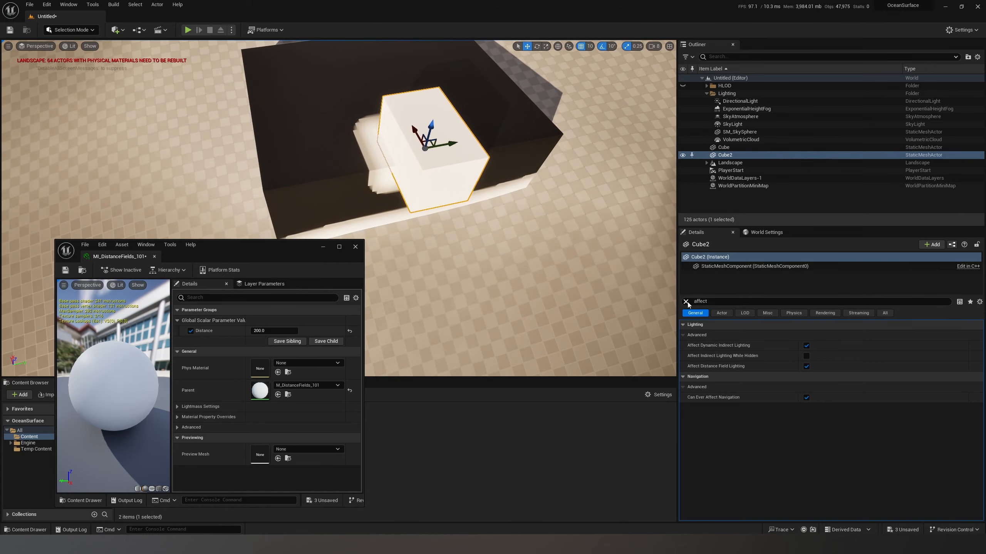
click(686, 302)
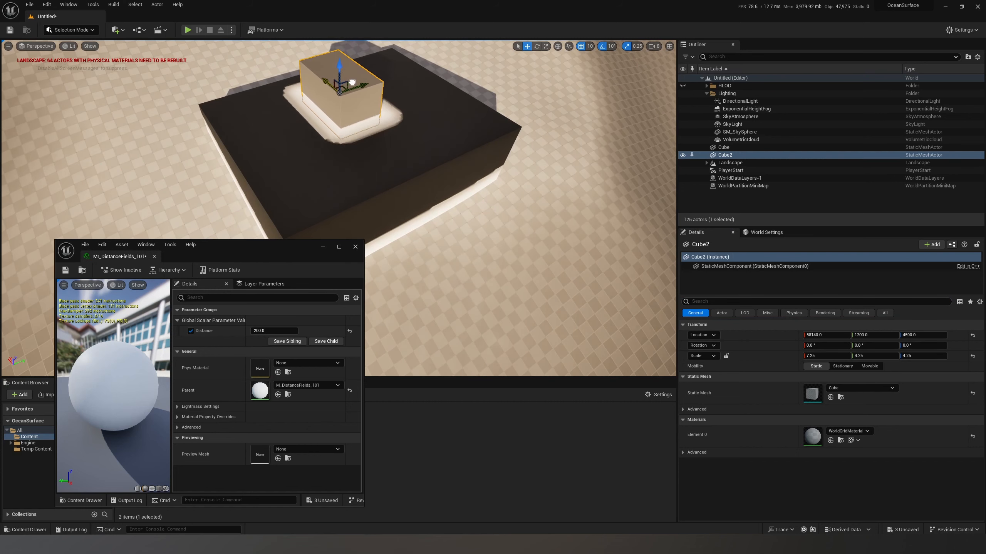
drag(340, 85, 346, 123)
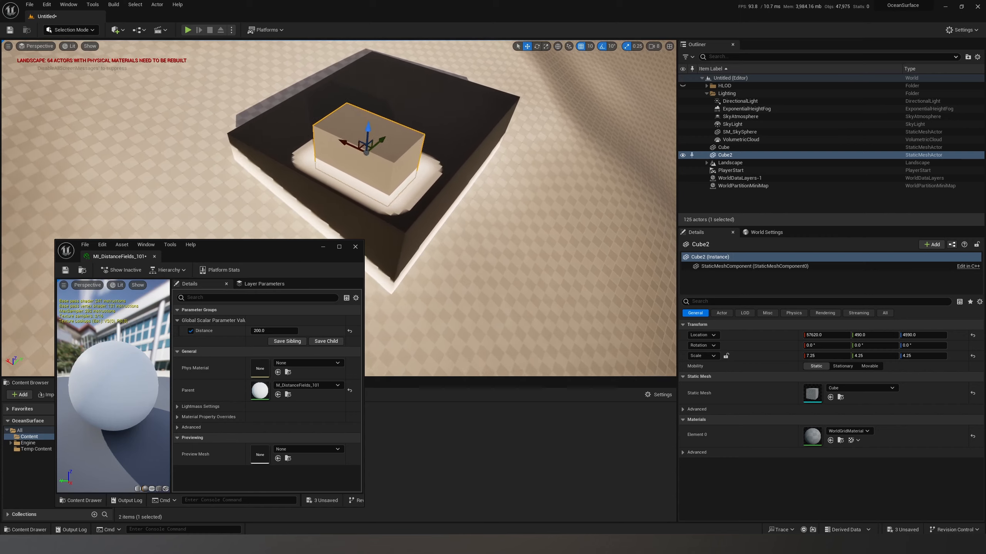
triple_click(273, 330)
text(150)
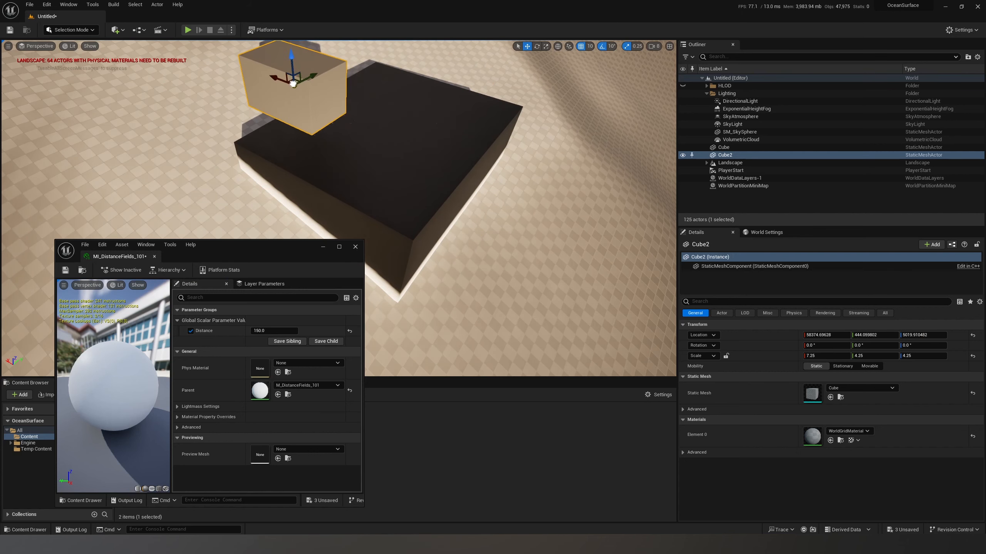
- Slide Cube2 to the slab edge, hide it via Visible in Scene Capture Only, close the instance
drag(293, 84, 384, 132)
text(0)
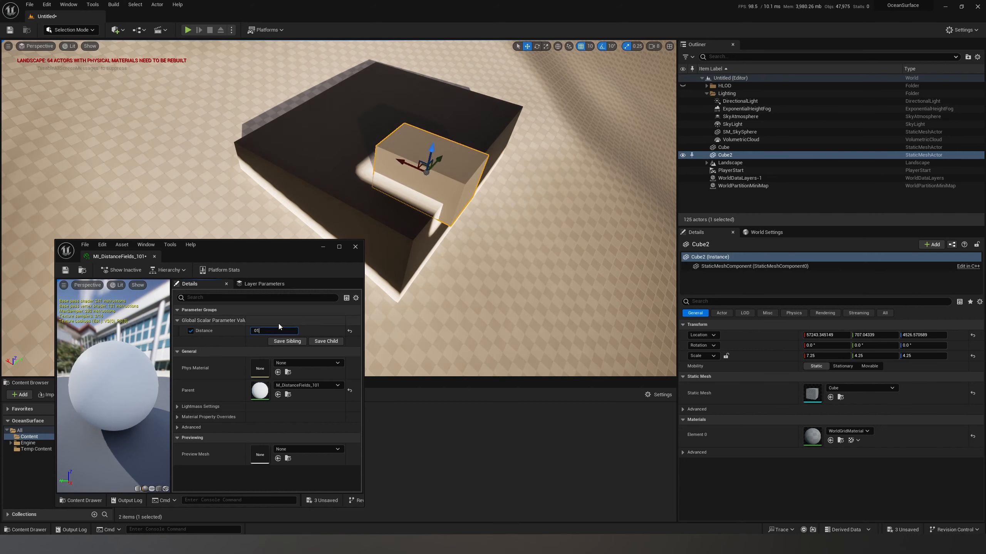
text(1)
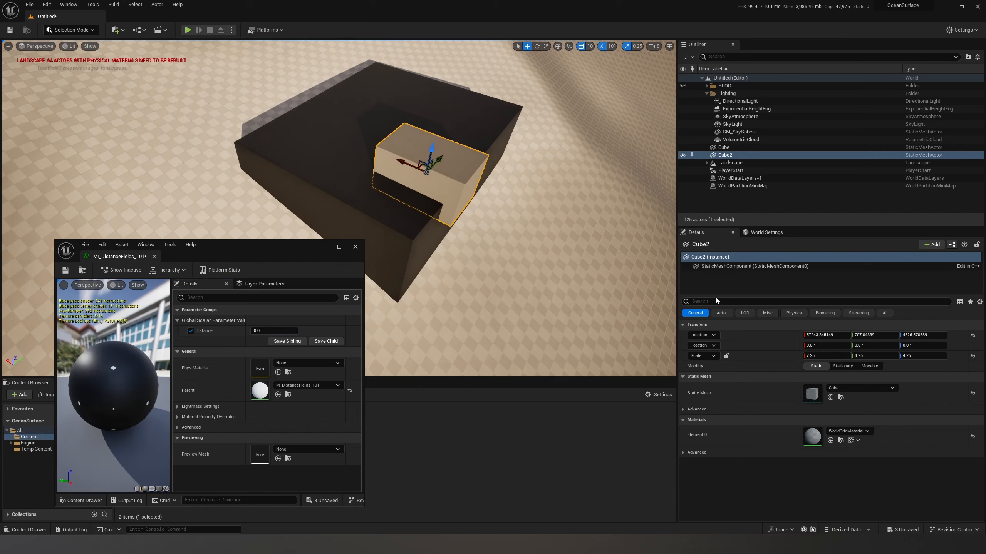
text(visi)
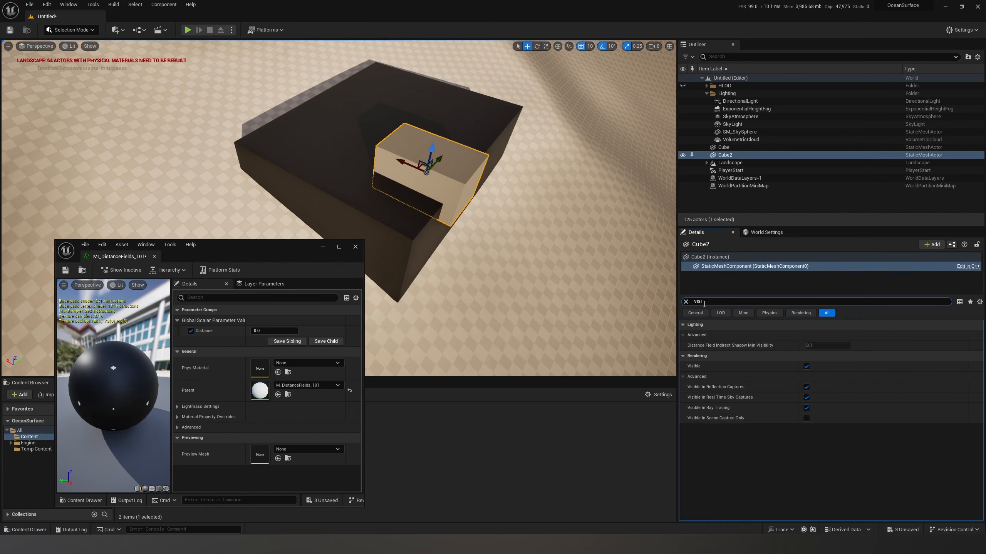
click(805, 418)
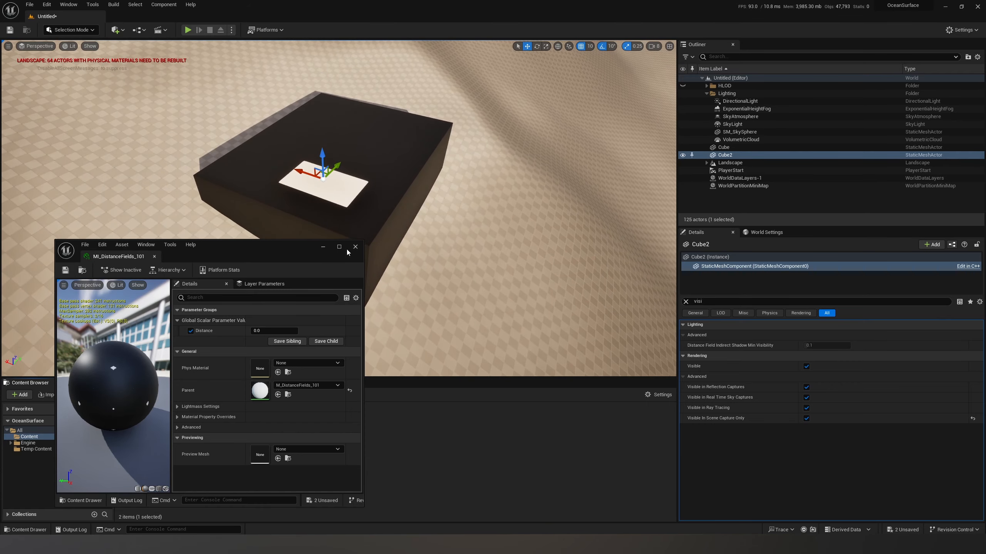
click(116, 29)
text(water)
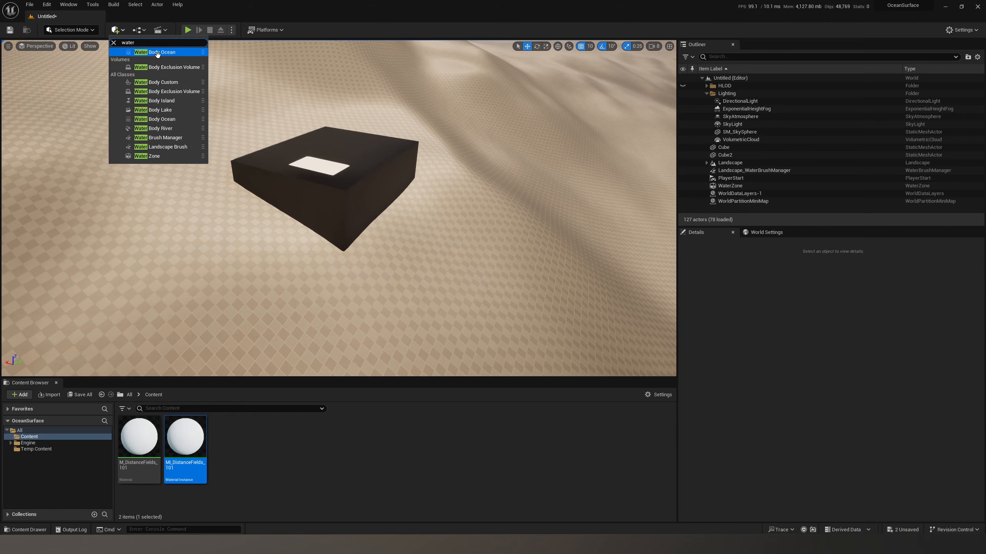
click(160, 52)
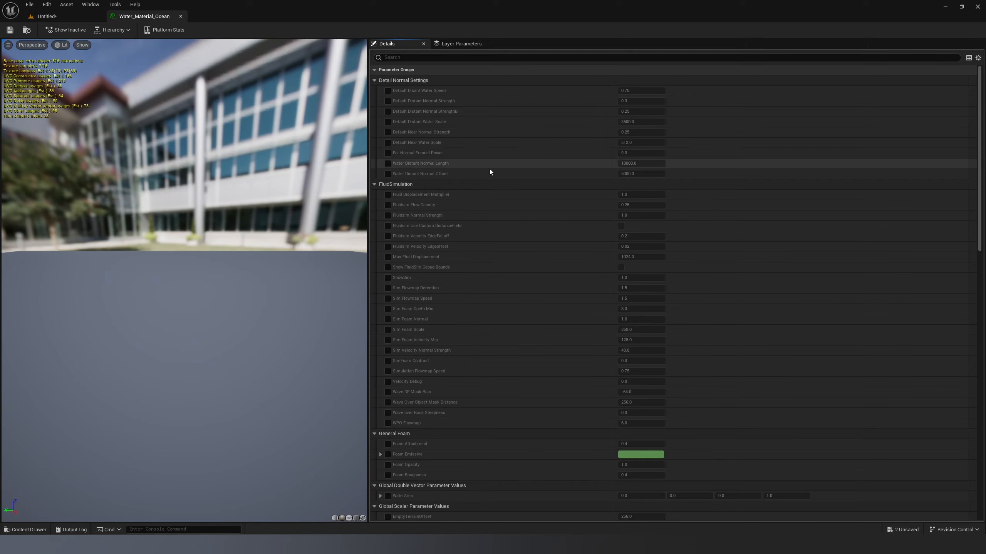
scroll(down, 3)
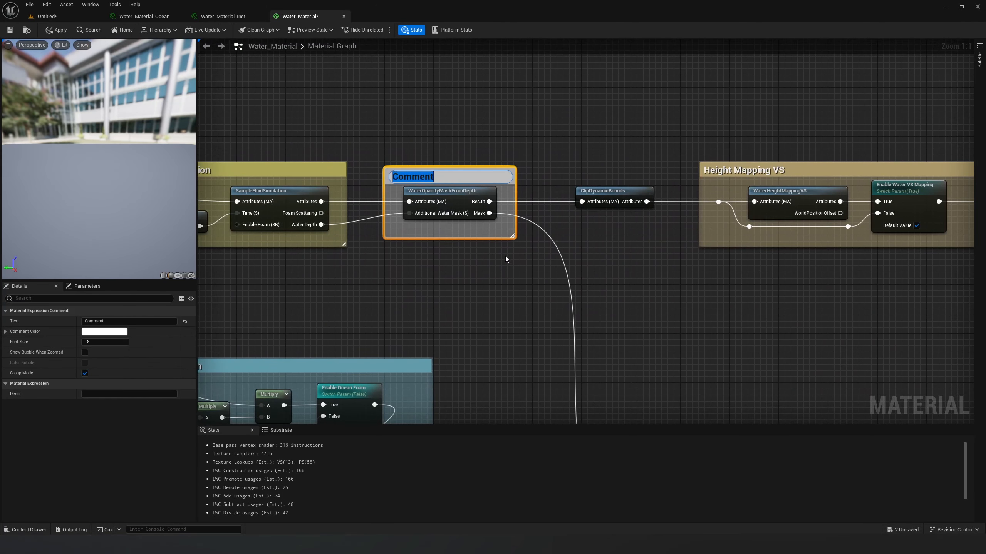
- Title the WaterOpacityMaskFromDepth comment 'MASK' and open that function for editing
text(MASK)
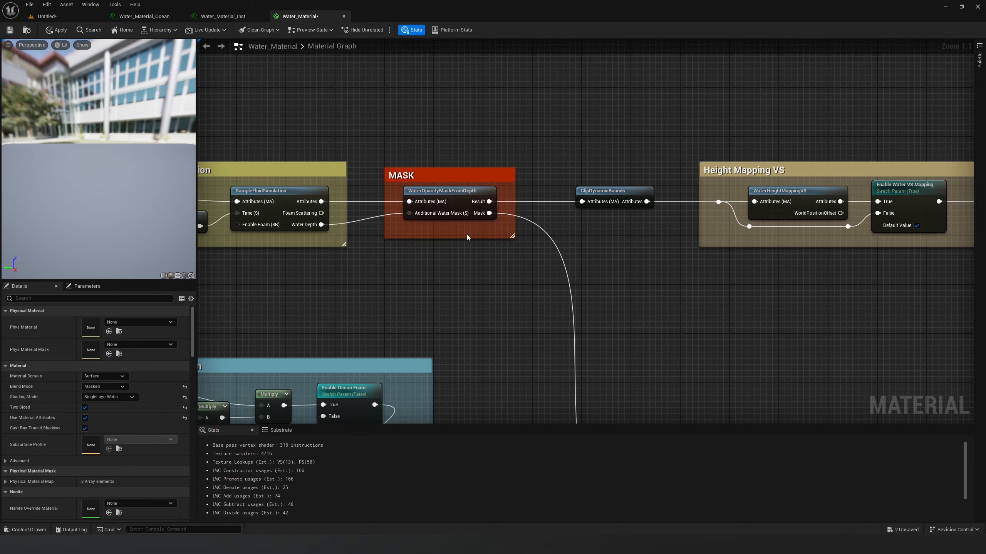
click(449, 175)
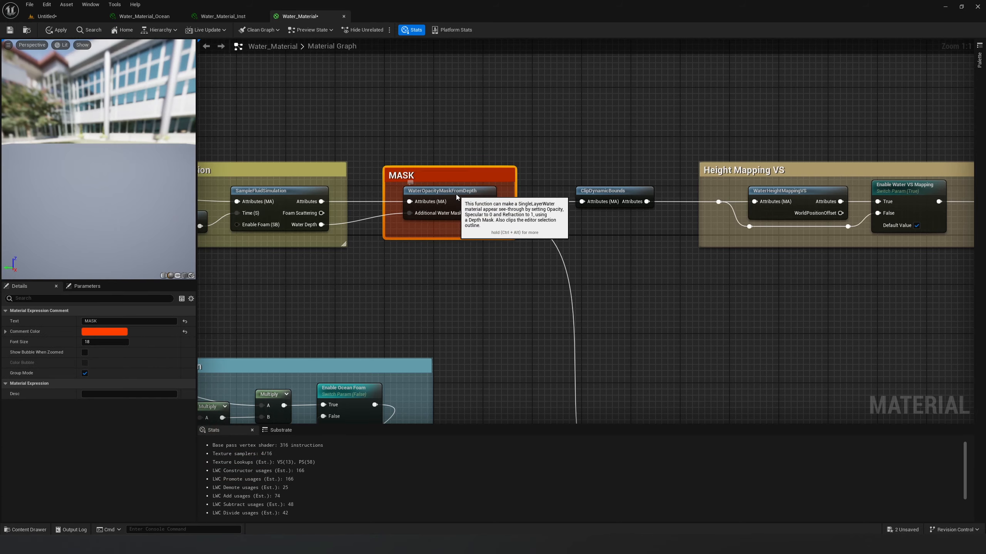
double_click(442, 191)
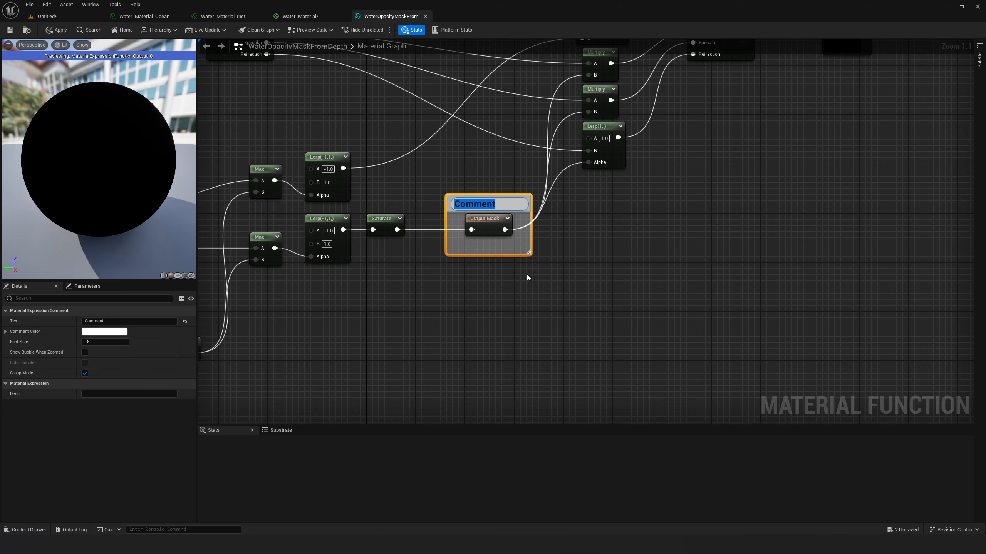
- Title the Output Mask comment 'INPUT MASK'
text(INPUT MASK)
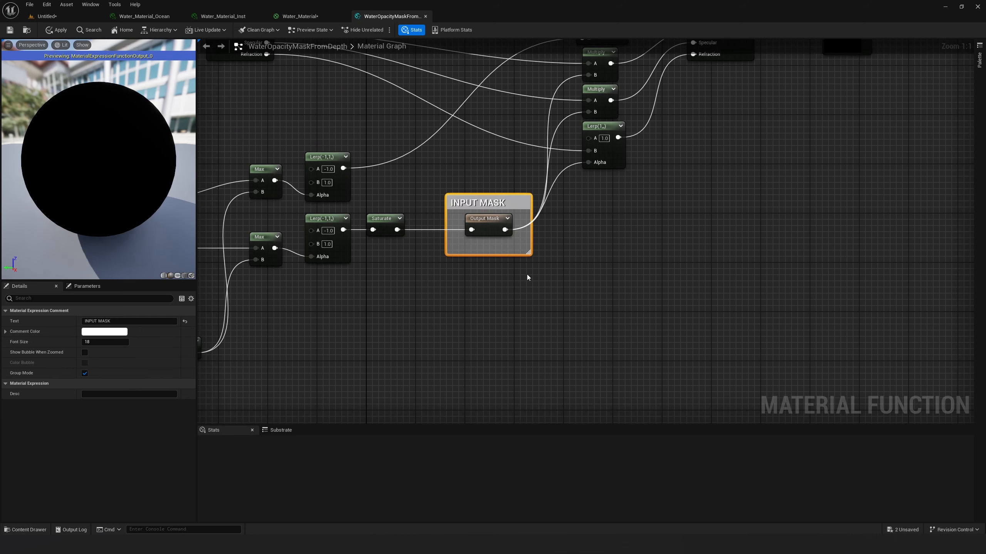
click(103, 331)
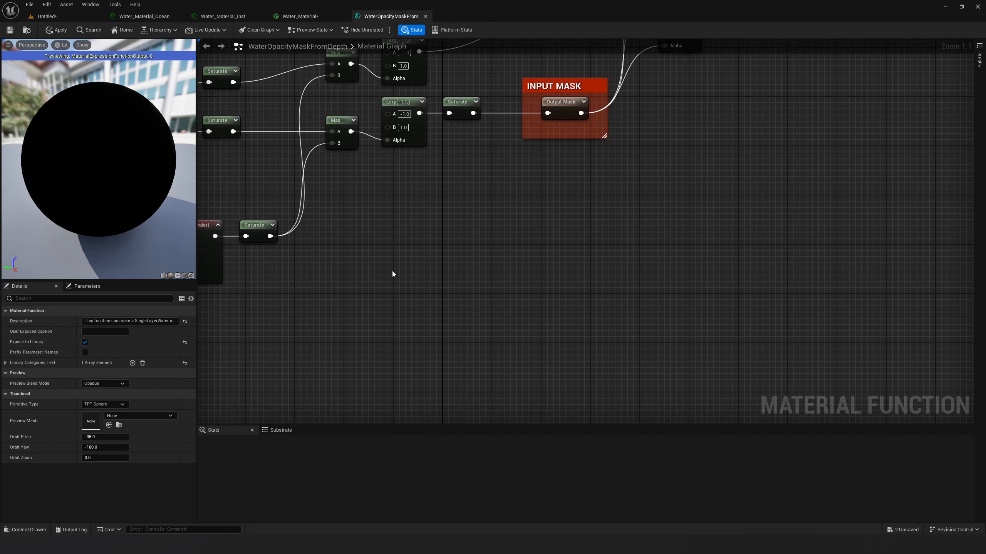
- Add Absolute World Position and Multiply nodes to build the checker pattern input
text(world)
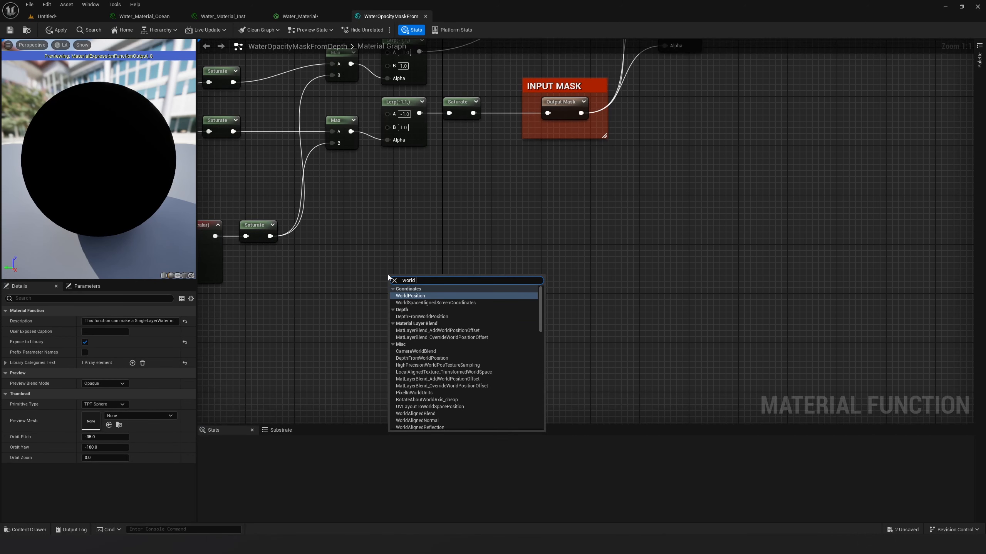
click(410, 296)
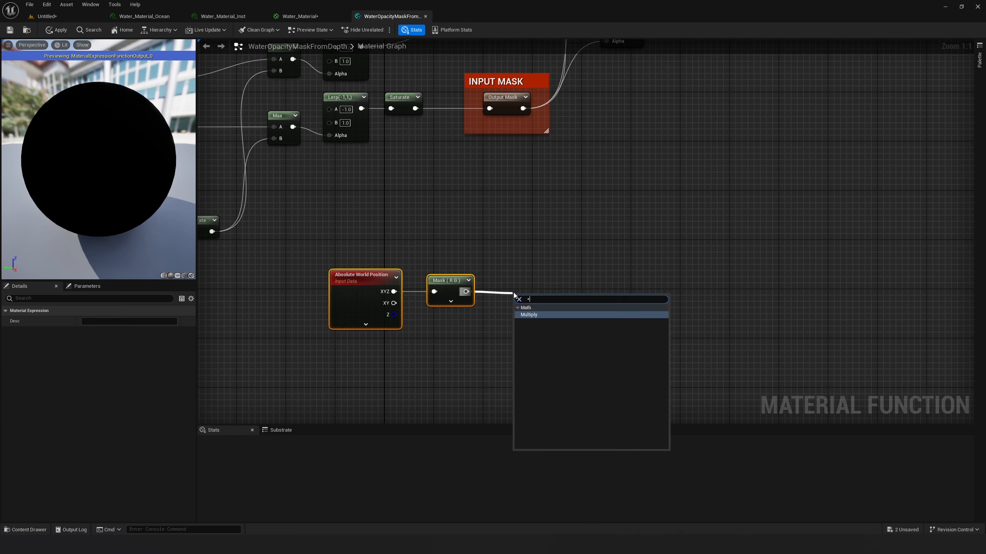
click(528, 314)
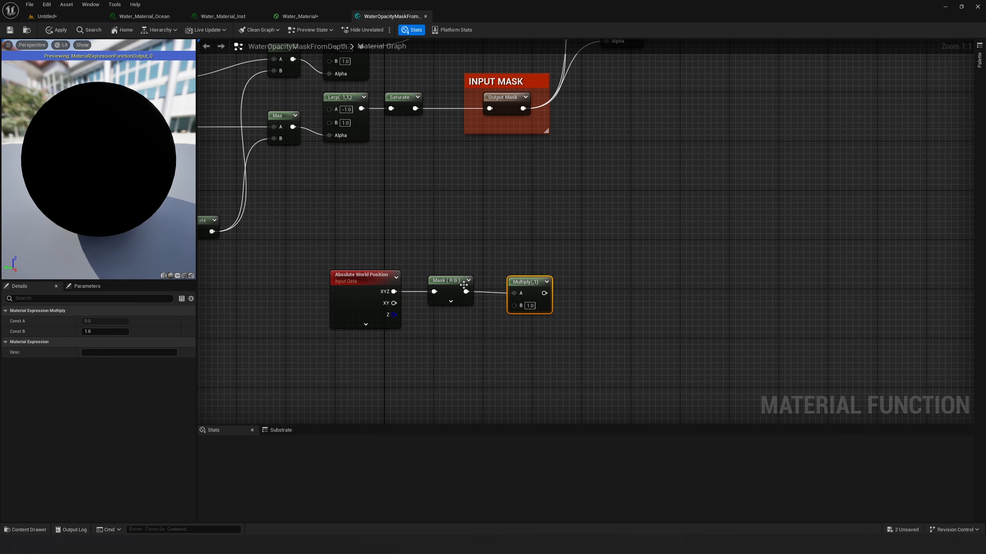
- Set the Multiply B value to 0.001, apply the function, and open M_DistanceFields_101
double_click(531, 305)
text(0.001)
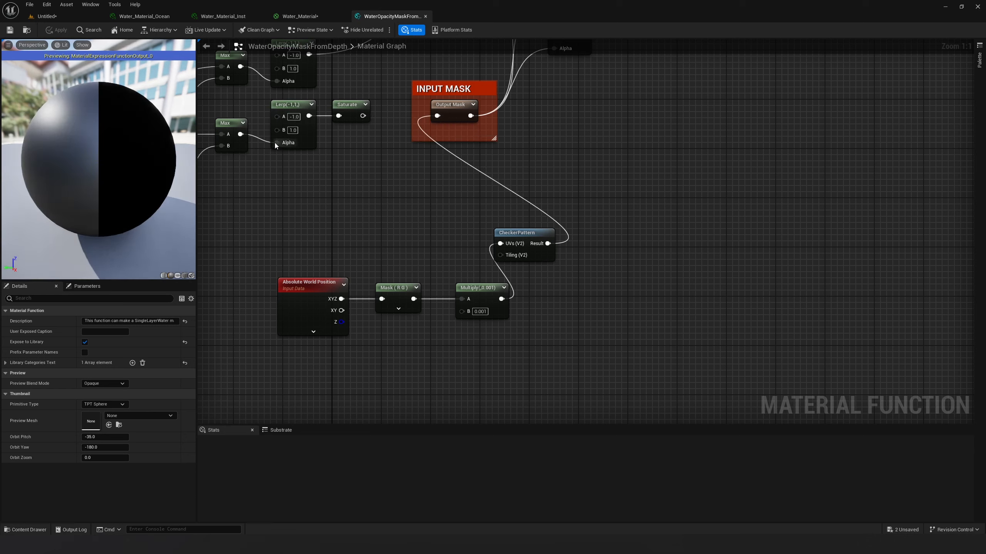
click(46, 16)
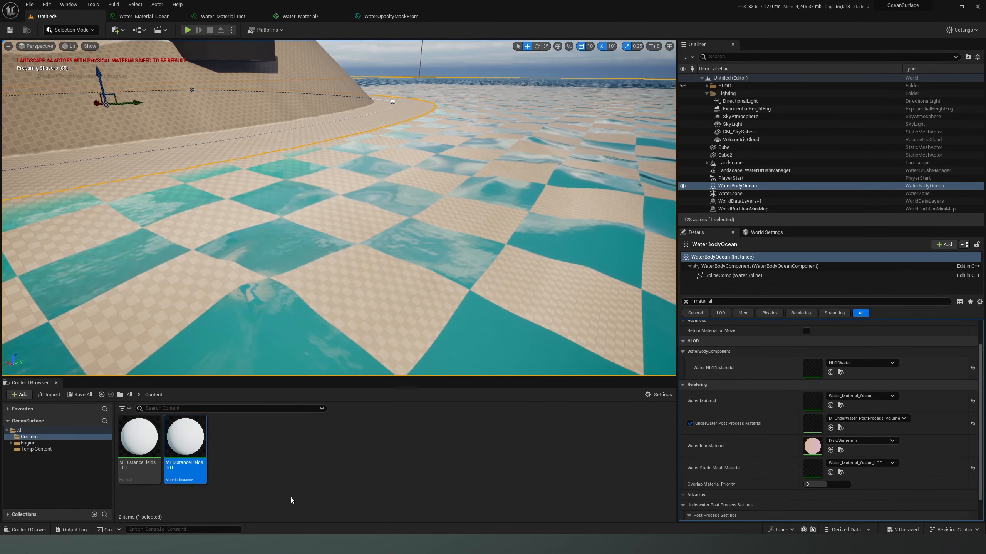
double_click(137, 436)
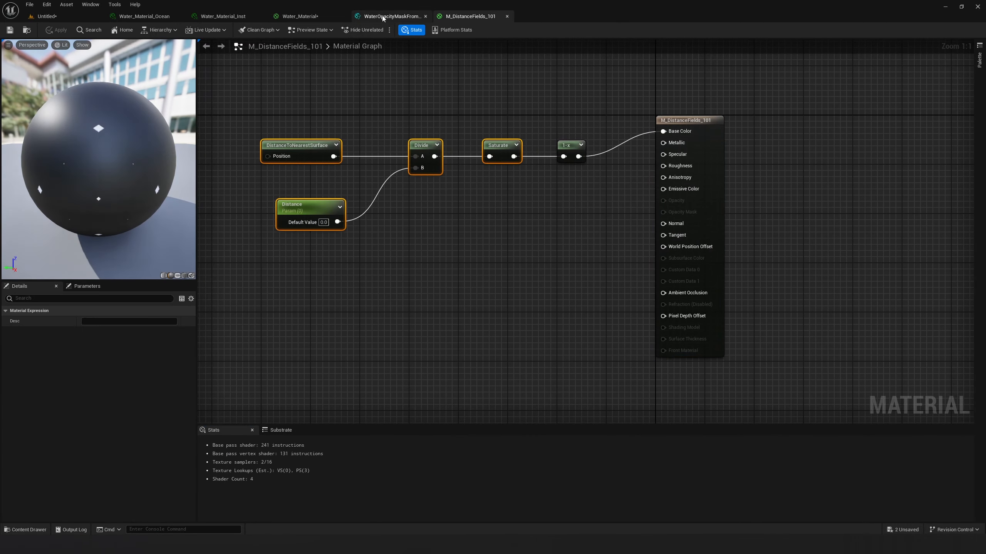
- In WaterOpacityMaskFromDepth, connect the pasted Saturate distance mask to Output Mask and apply
click(390, 16)
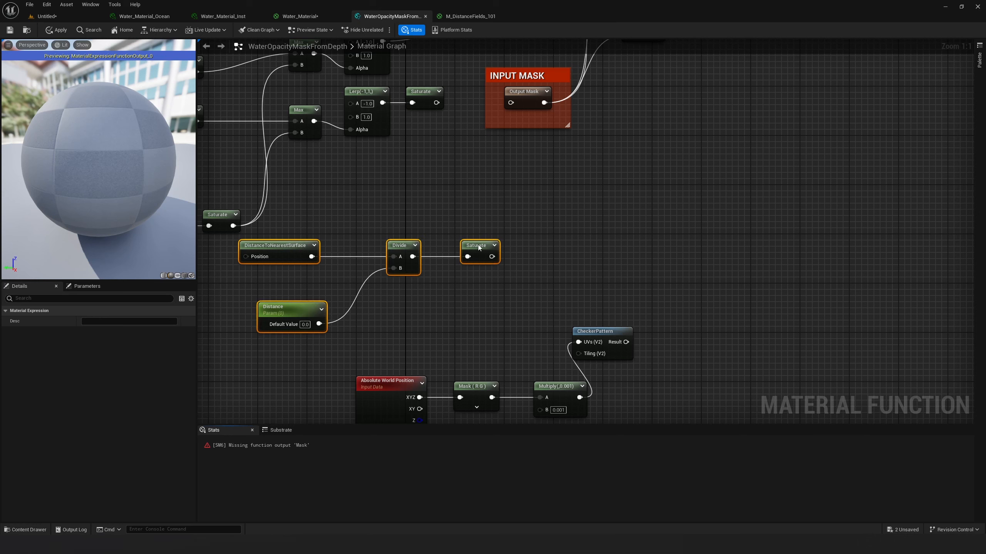
click(537, 201)
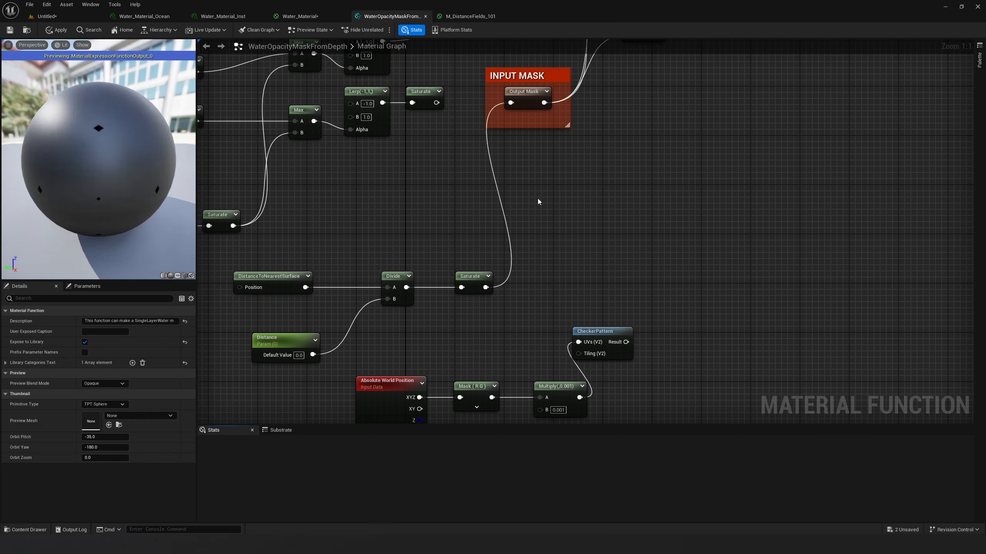
click(55, 30)
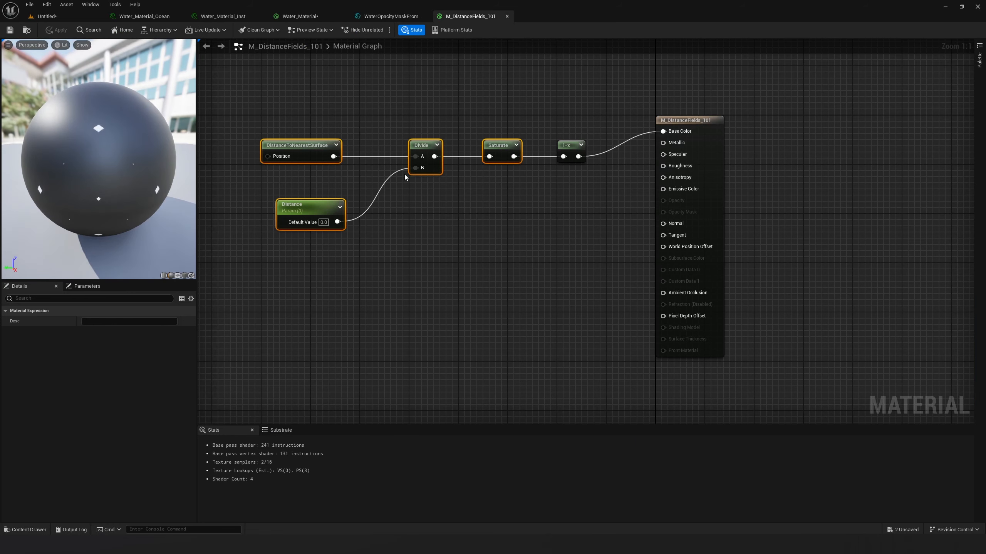
- Switch back to the ocean level editor tab
click(388, 16)
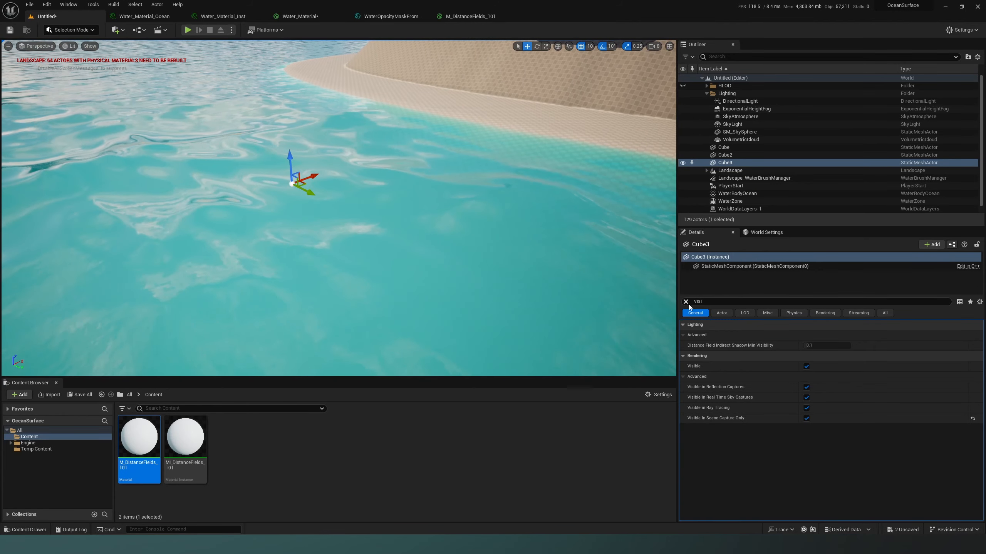
- Toggle Cube3's Affect Distance Field Lighting, then switch Visible in Scene Capture Only on and back off
text(affec)
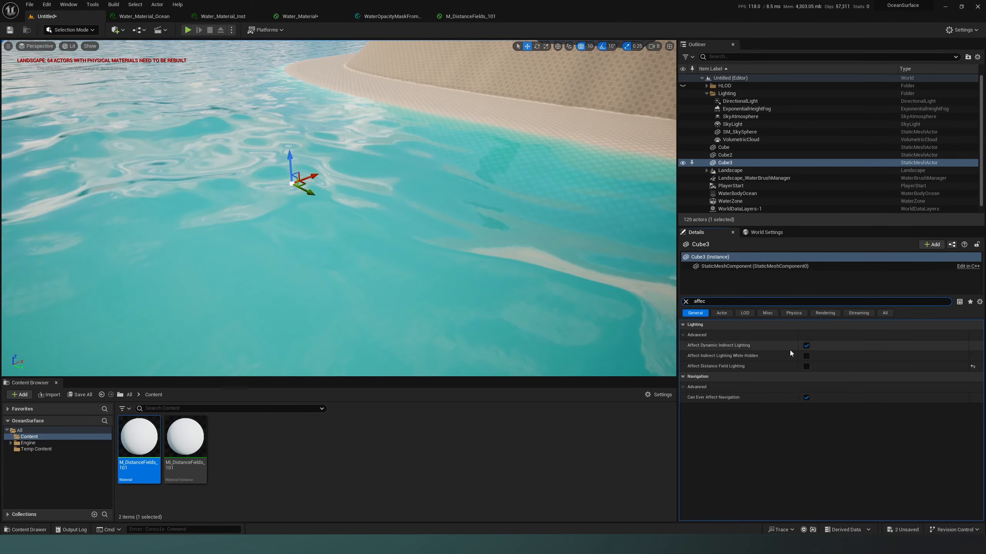
click(806, 366)
text(visi)
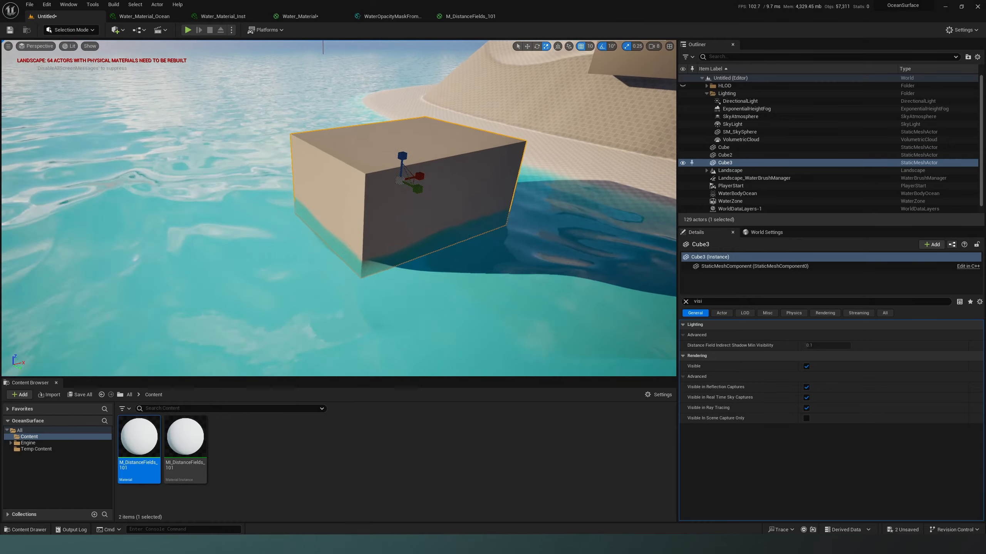
click(806, 418)
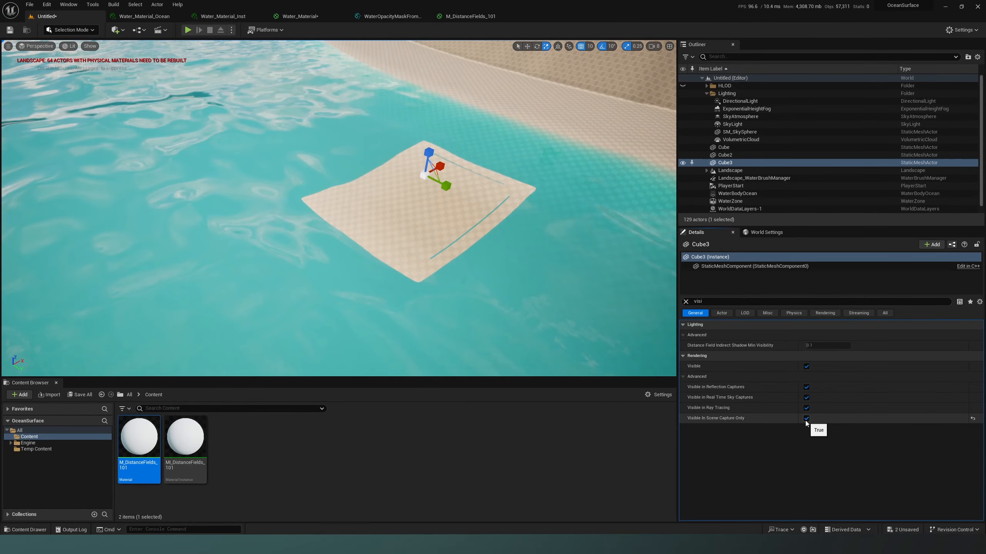
click(806, 418)
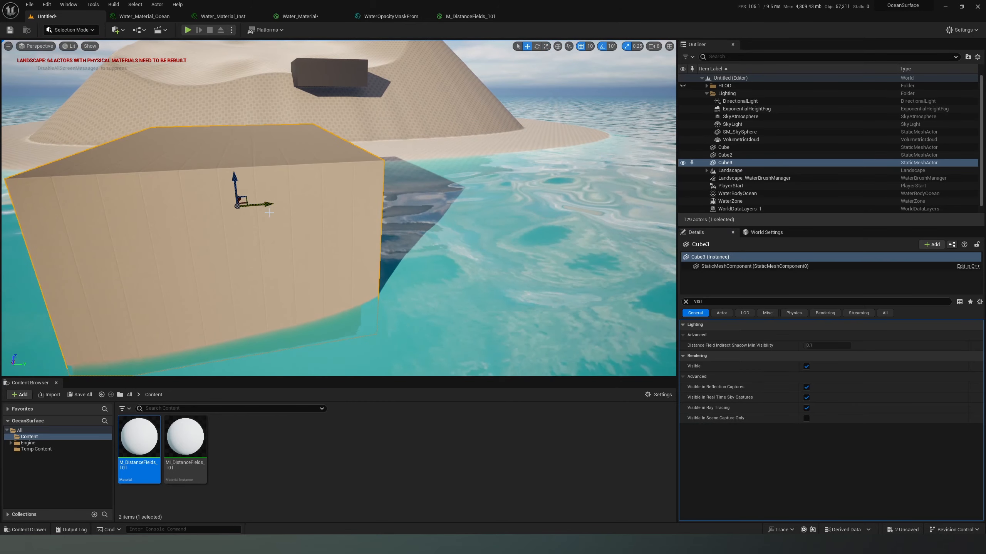
click(116, 29)
text(sphere)
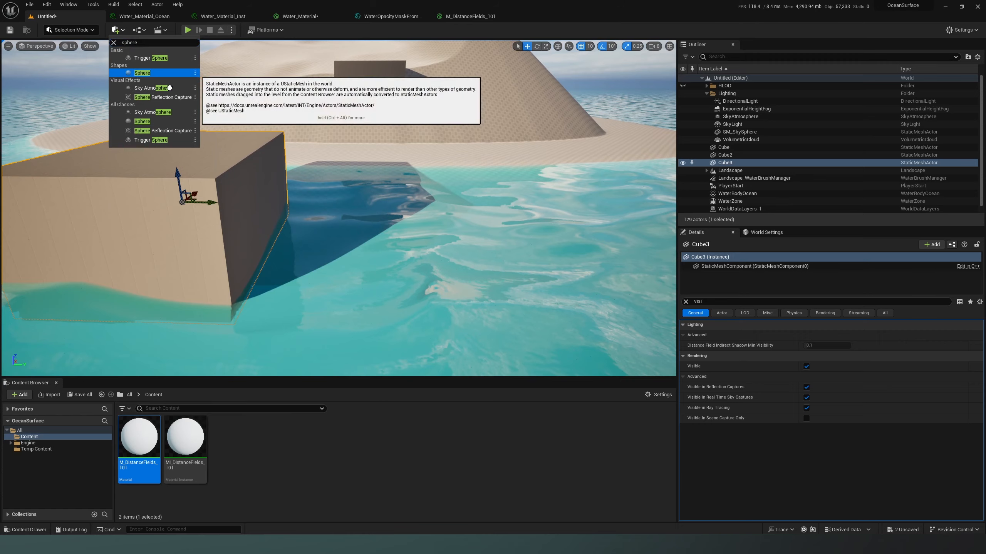
- Place a Sphere at uniform scale 30 and enable Visible in Scene Capture Only
click(142, 72)
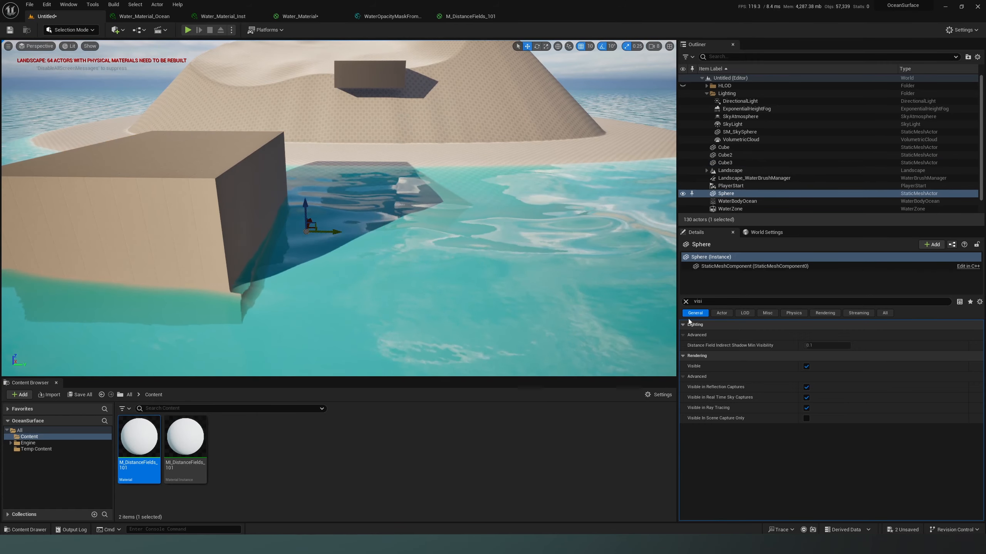
click(685, 301)
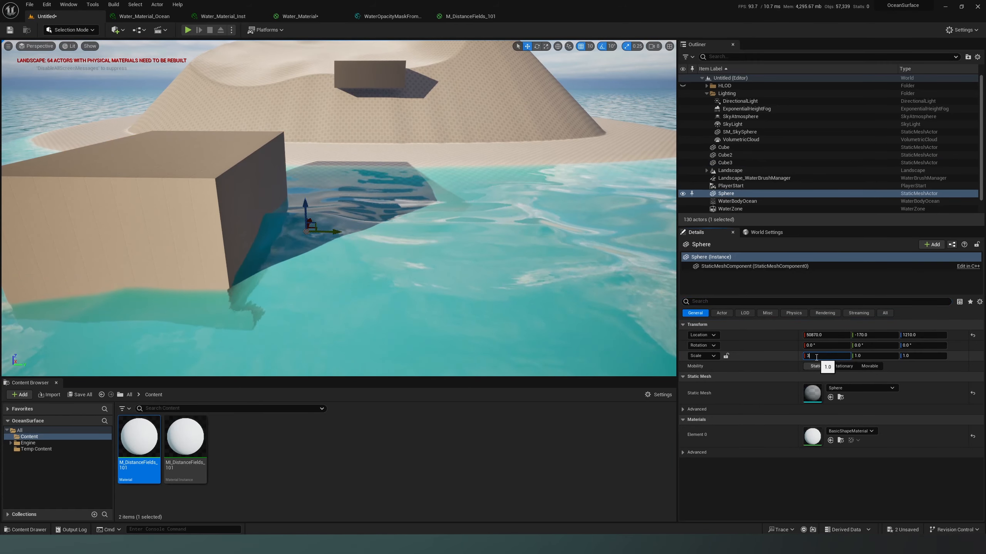
text(30.0)
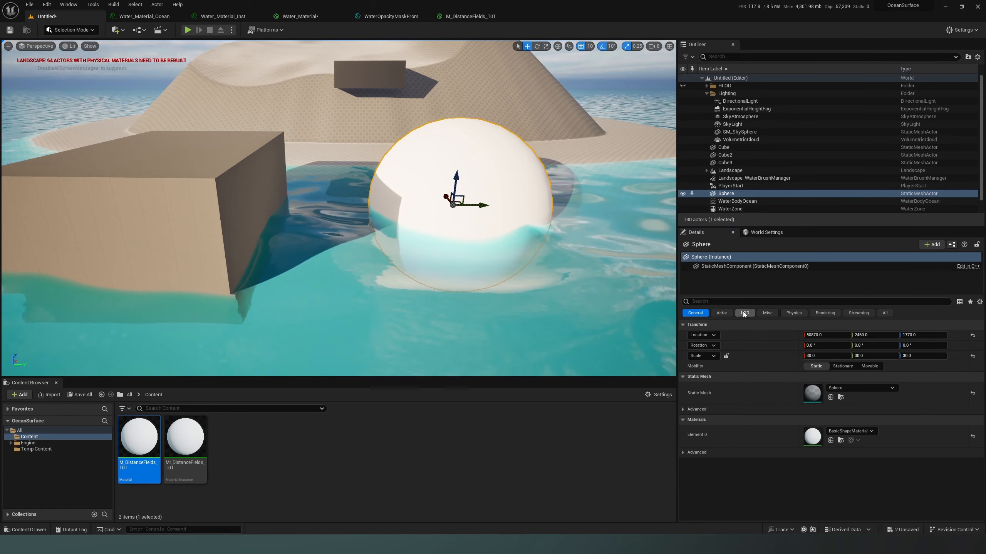
text(visi)
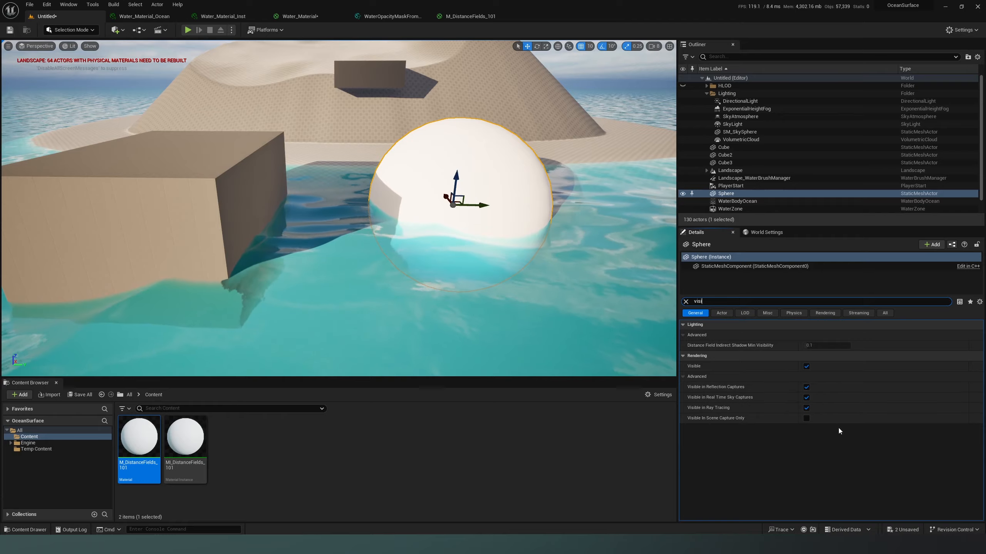
click(806, 418)
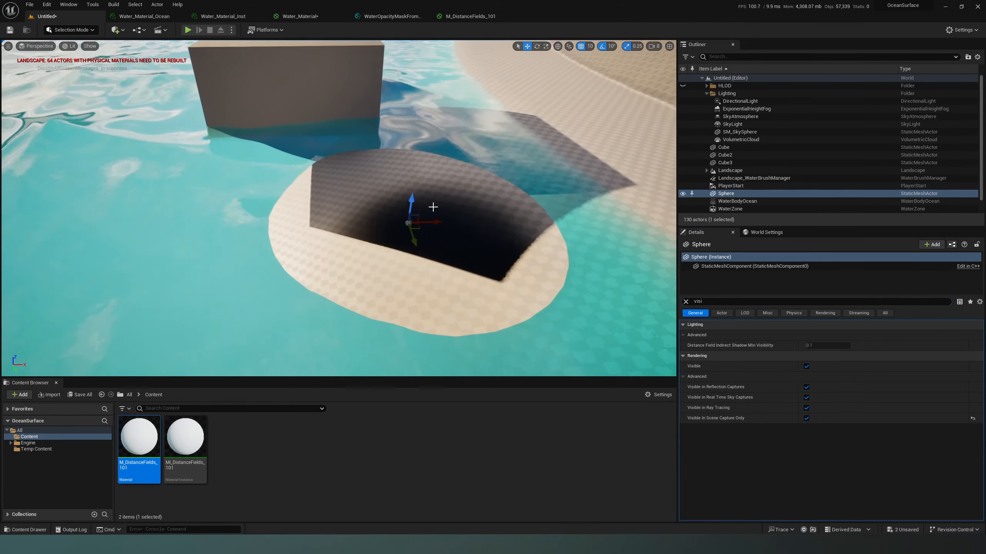